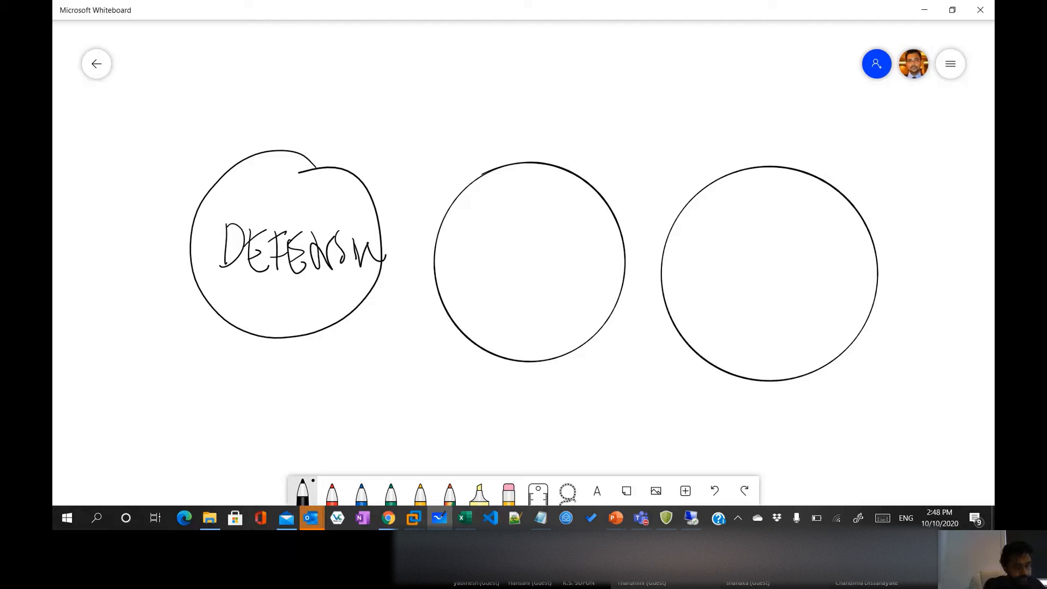
# Finish handwriting DEFENSIVE in the left circle and start a connector line downward
pyautogui.moveTo(377, 251); pyautogui.dragTo(387, 261)
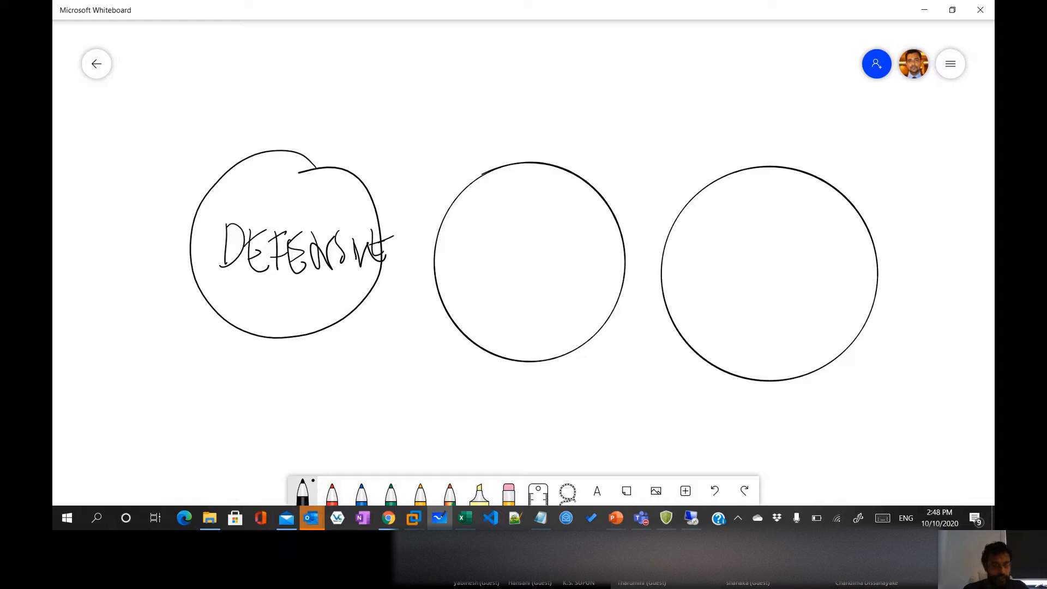
pyautogui.moveTo(267, 317); pyautogui.dragTo(237, 383)
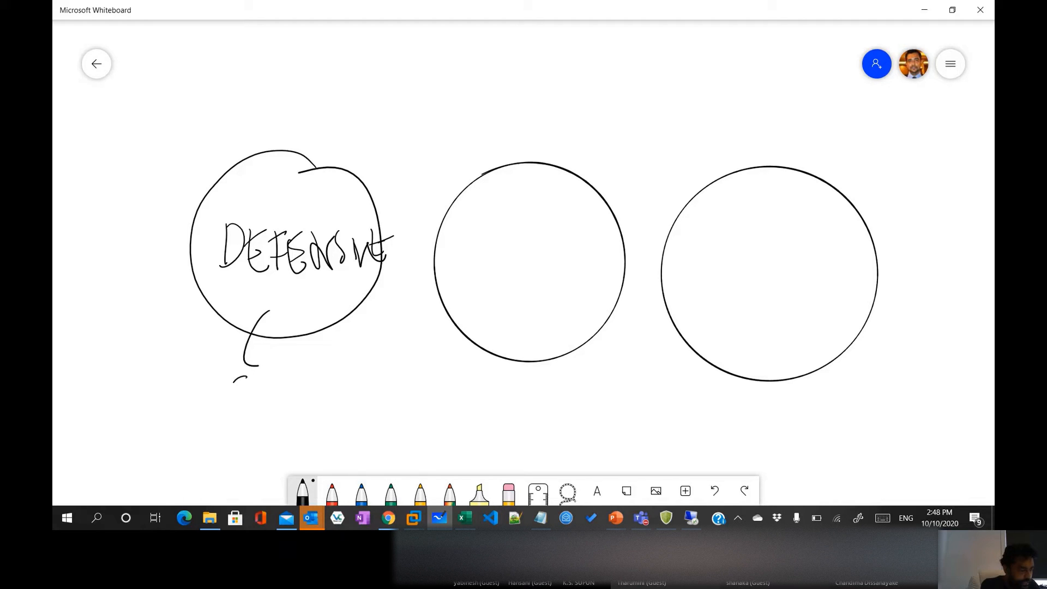
# Sketch the small CND bubble below the DEFENSIVE circle
pyautogui.moveTo(230, 374); pyautogui.dragTo(307, 414)
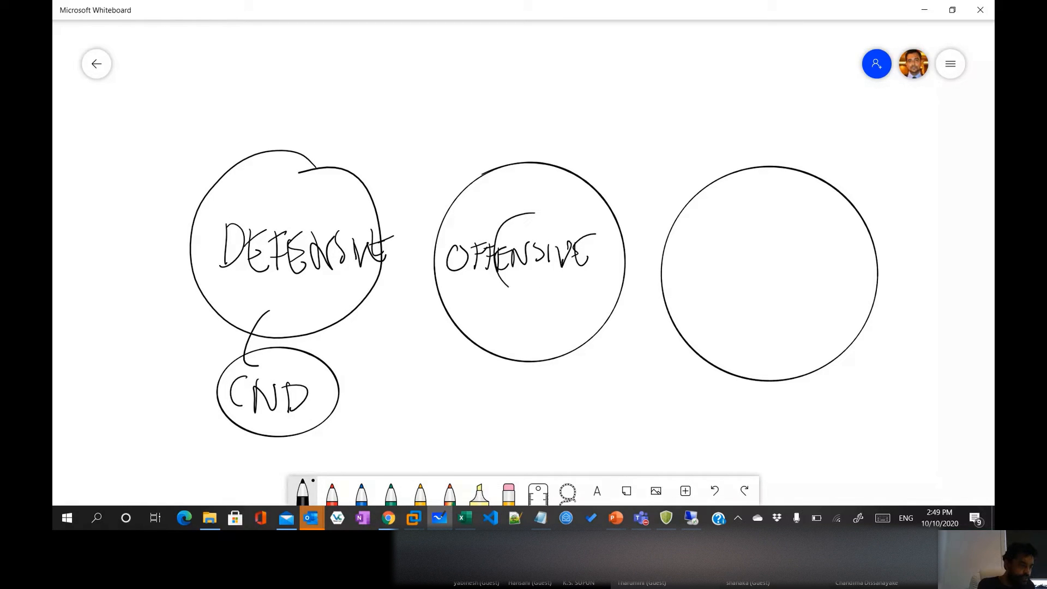
# Tick CND and OFFENSIVE, ring OFFENSIVE's centre, and write 2 in the right circle
pyautogui.moveTo(535, 220); pyautogui.dragTo(534, 287)
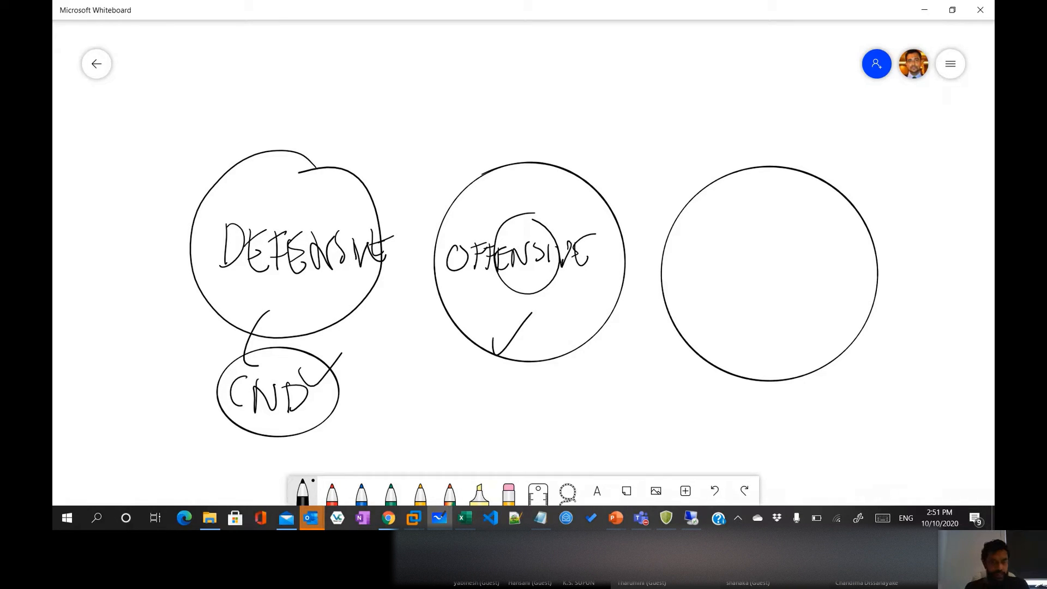
pyautogui.moveTo(735, 277); pyautogui.dragTo(774, 270)
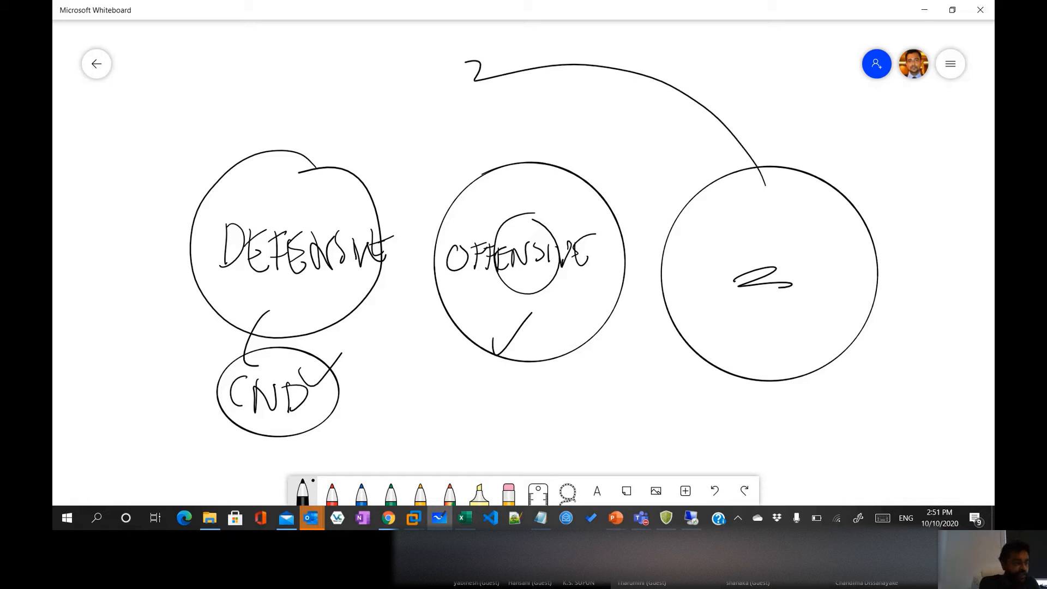
# Label the right circle FORENSICS and scroll the canvas down
pyautogui.moveTo(417, 40); pyautogui.dragTo(421, 146)
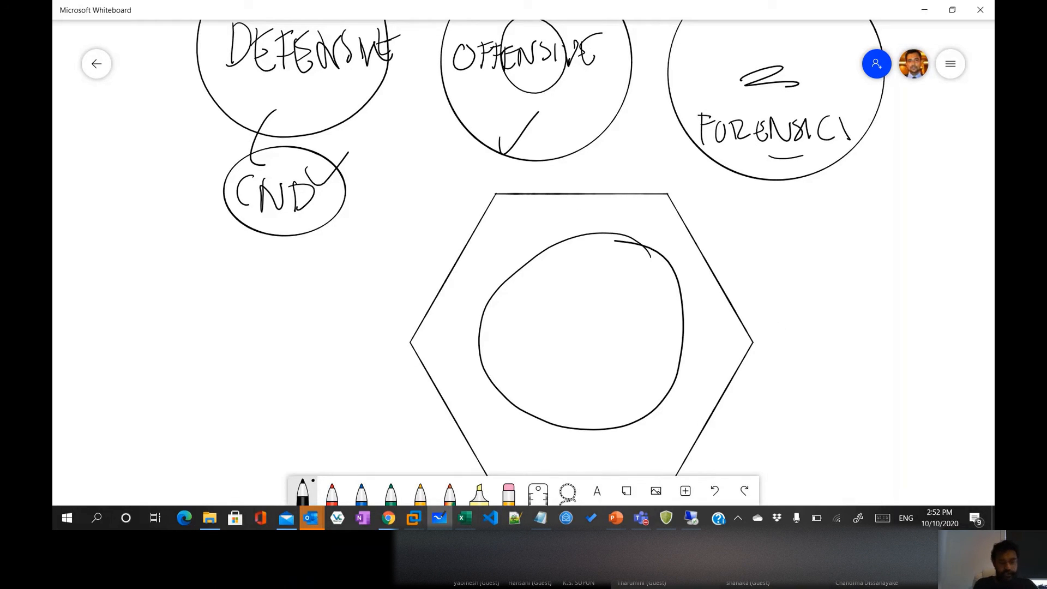
pyautogui.scroll(-3)
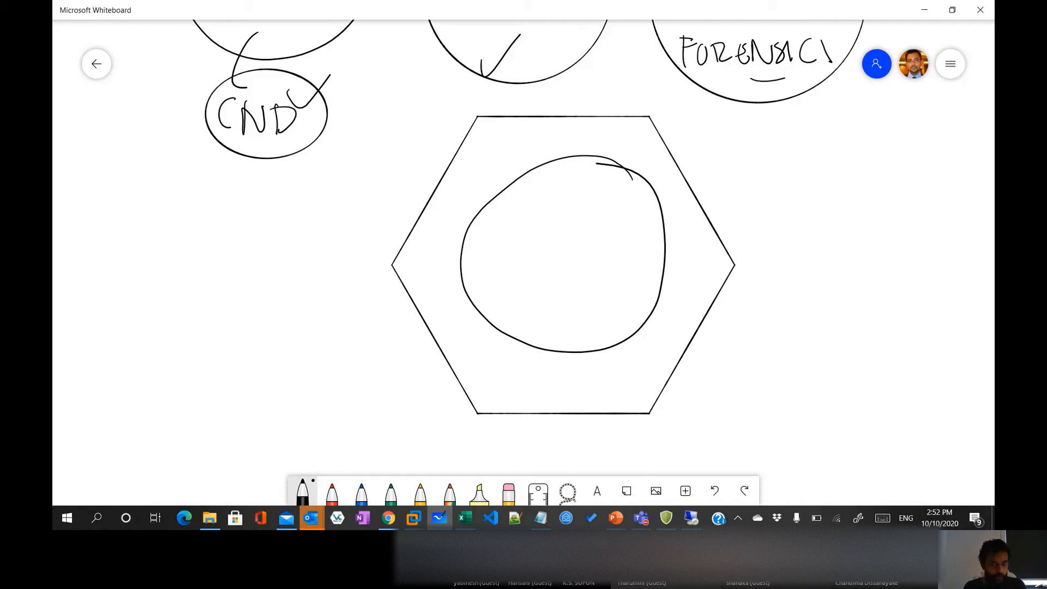
# In red, draw a stick figure, an arrow out of the circle, and a second figure
pyautogui.click(331, 493)
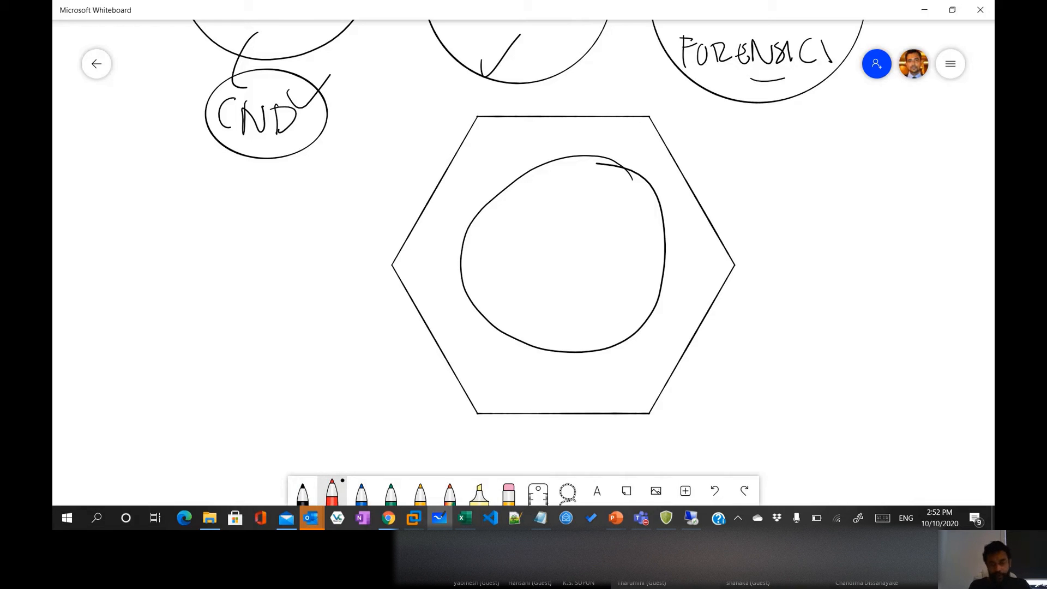
pyautogui.moveTo(303, 401); pyautogui.dragTo(524, 280)
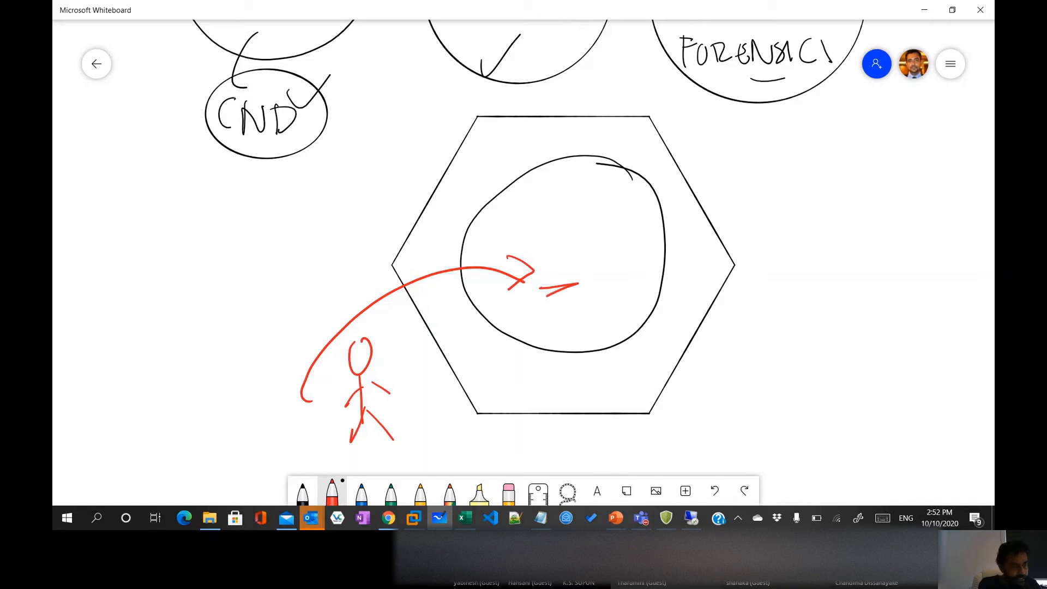
pyautogui.moveTo(534, 280); pyautogui.dragTo(588, 294)
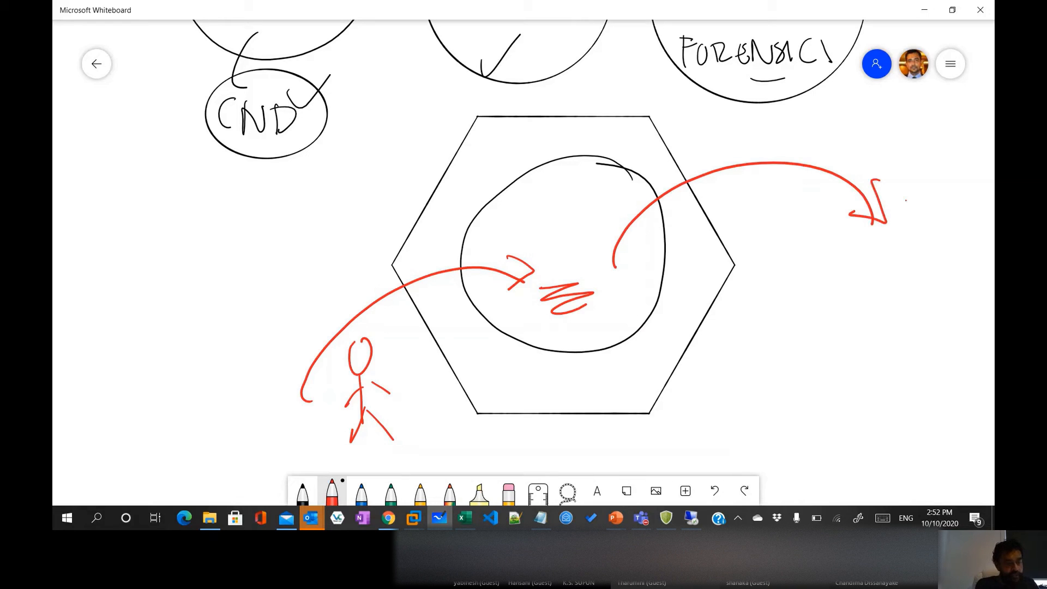
pyautogui.moveTo(888, 200); pyautogui.dragTo(908, 280)
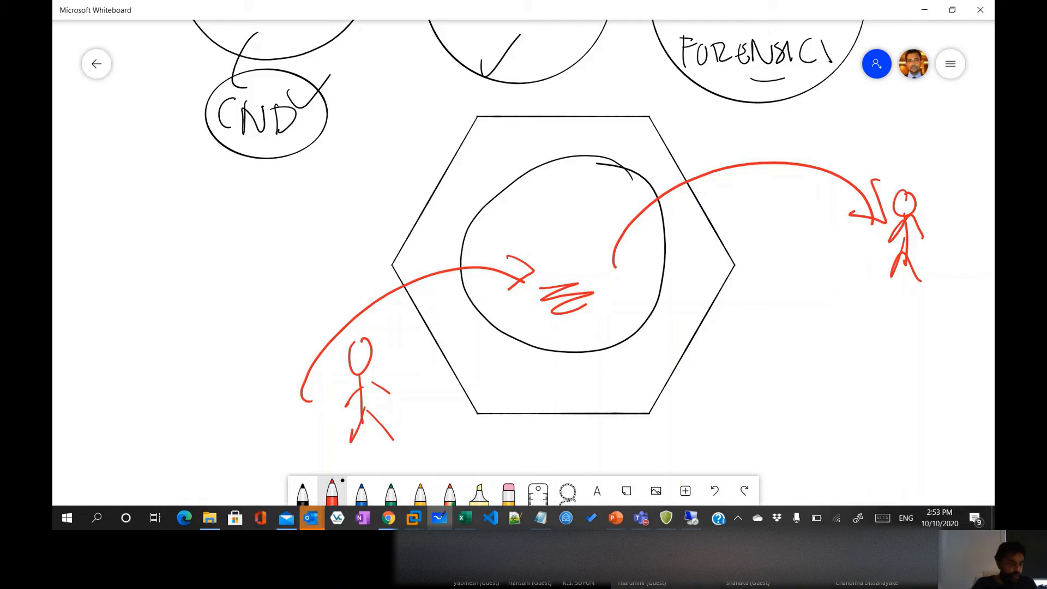
# Hatch the hexagon with several yellow diagonal lines
pyautogui.click(420, 493)
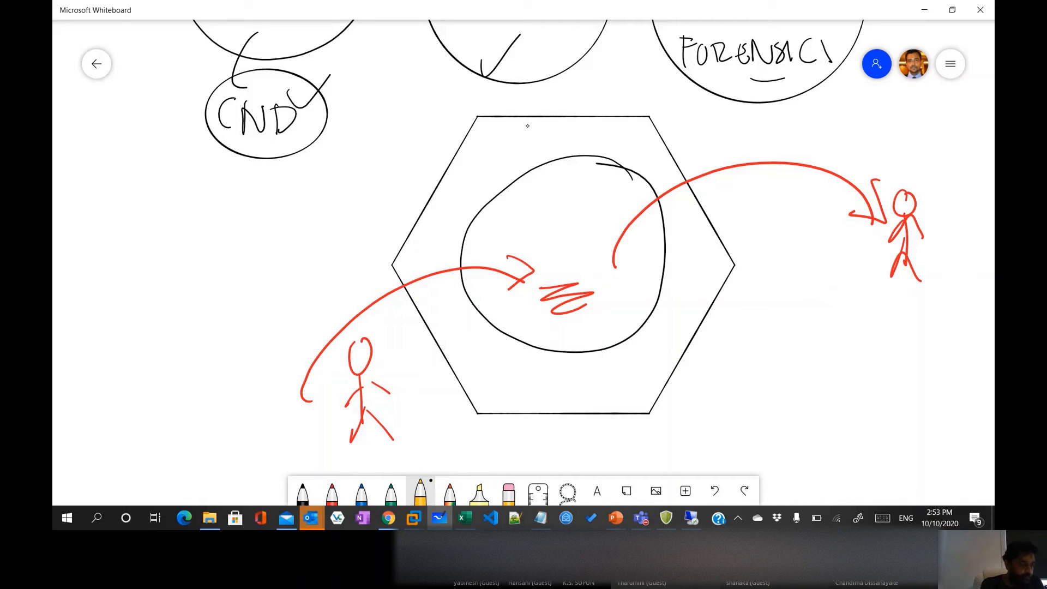
pyautogui.moveTo(514, 120); pyautogui.dragTo(488, 394)
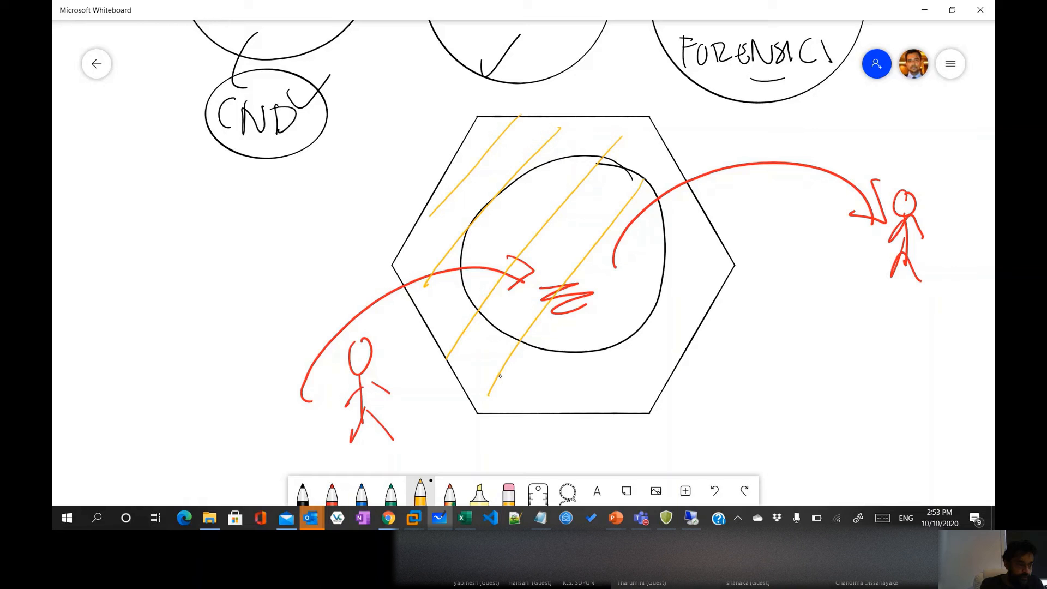
pyautogui.moveTo(681, 234); pyautogui.dragTo(554, 427)
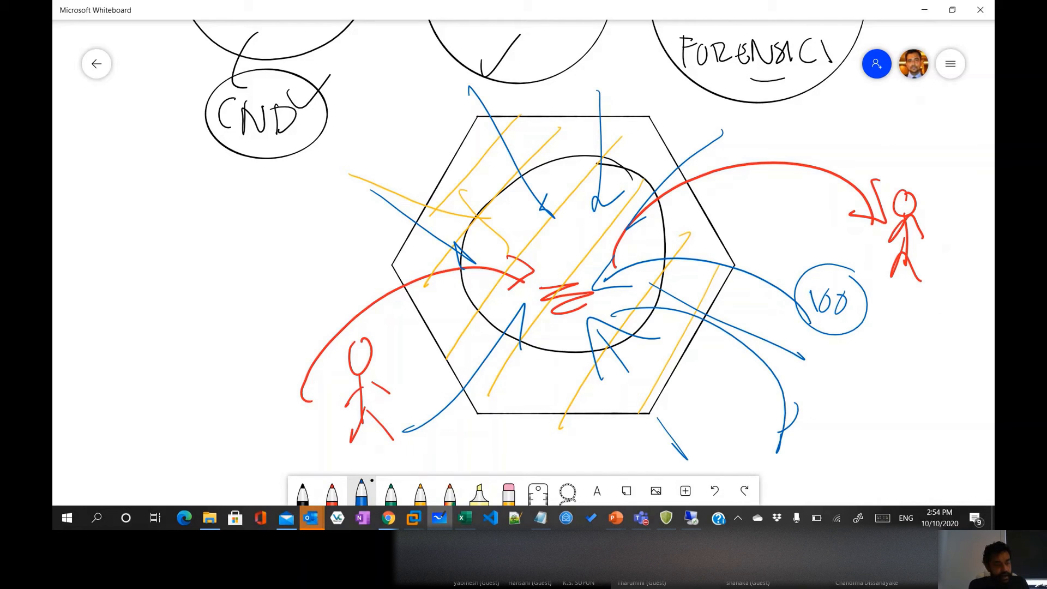
# Add blue arrows around the hexagon, then scroll the canvas to blank space
pyautogui.moveTo(808, 394); pyautogui.dragTo(847, 428)
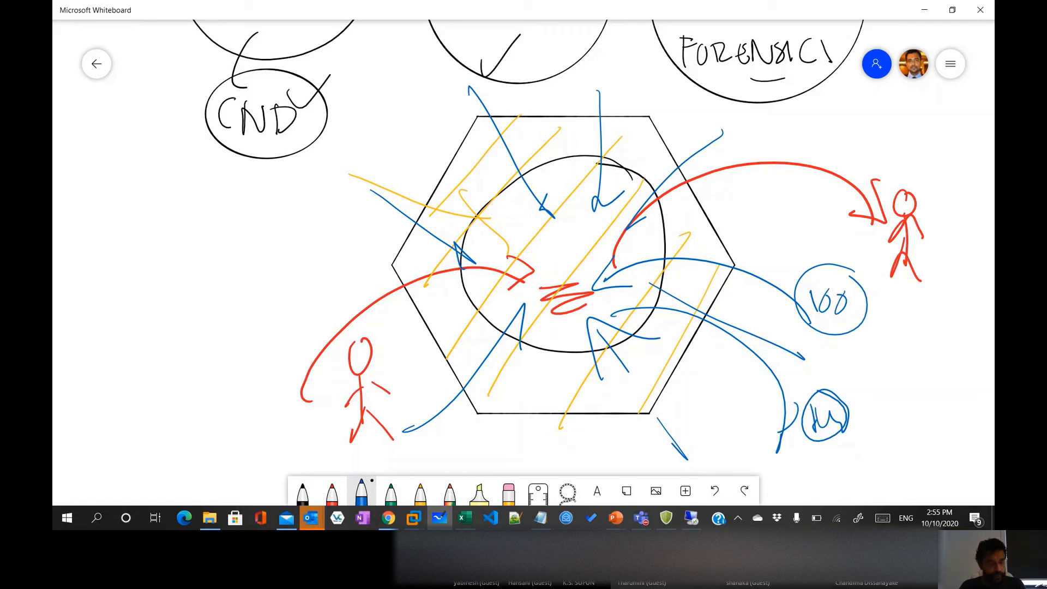
pyautogui.scroll(-3)
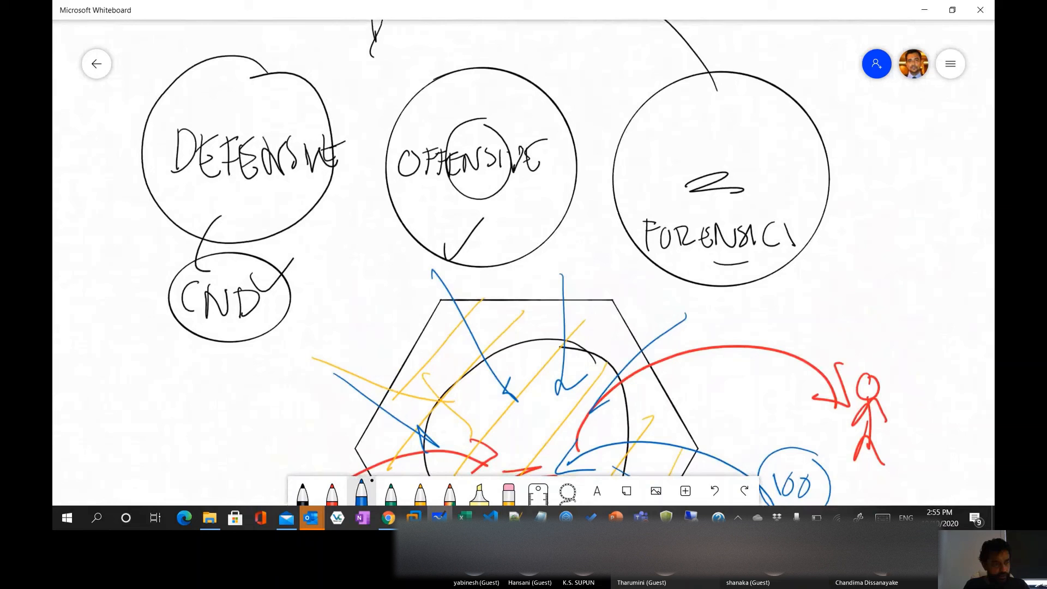
pyautogui.scroll(-3)
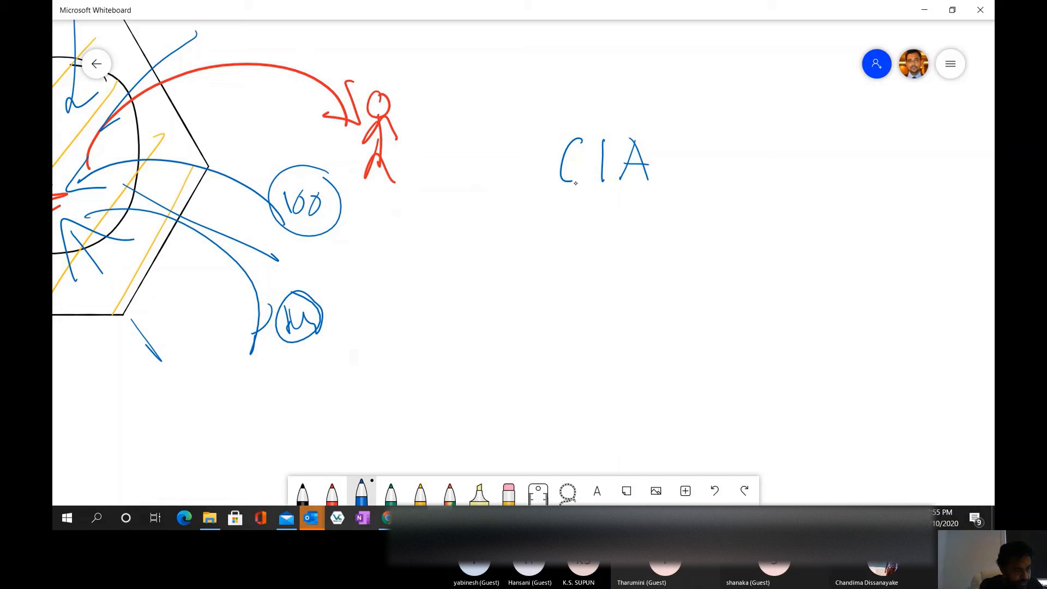
# Underline C, I, A, write Identification and Verification, then write and circle user
pyautogui.moveTo(547, 196); pyautogui.dragTo(653, 197)
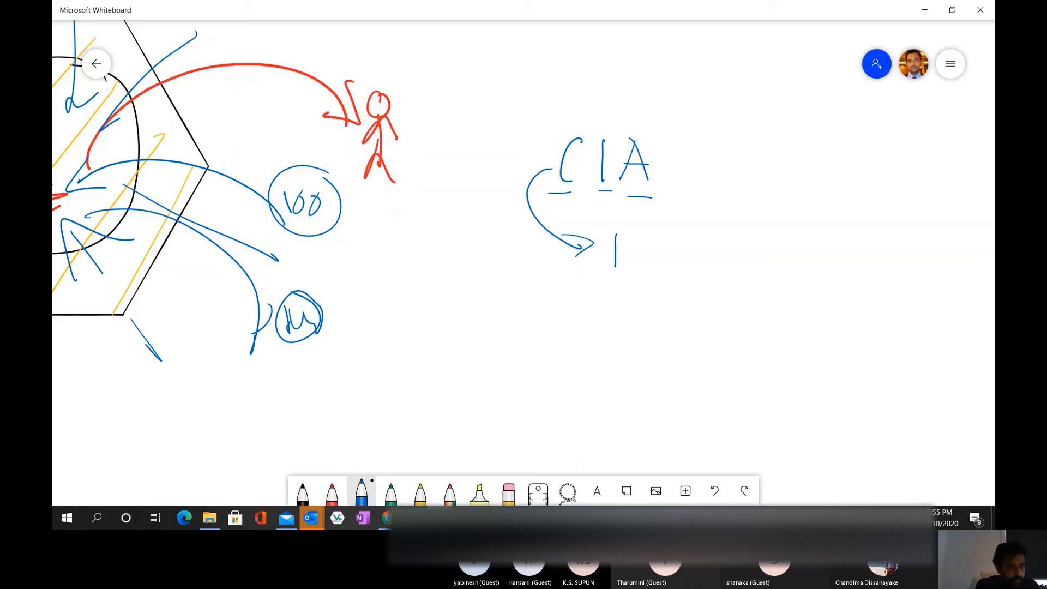
pyautogui.moveTo(611, 261); pyautogui.dragTo(657, 250)
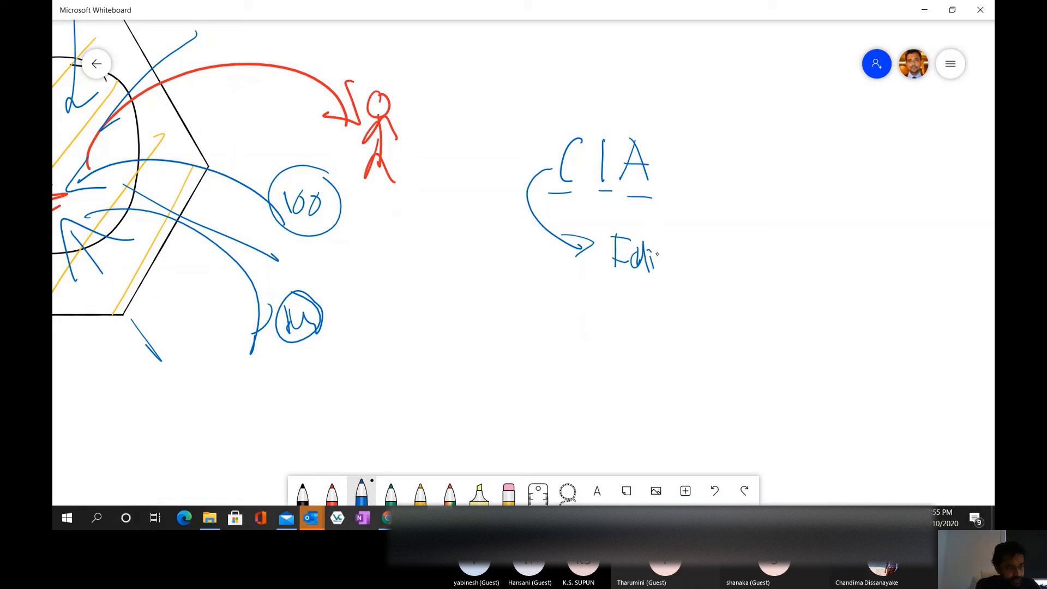
pyautogui.moveTo(657, 257); pyautogui.dragTo(734, 261)
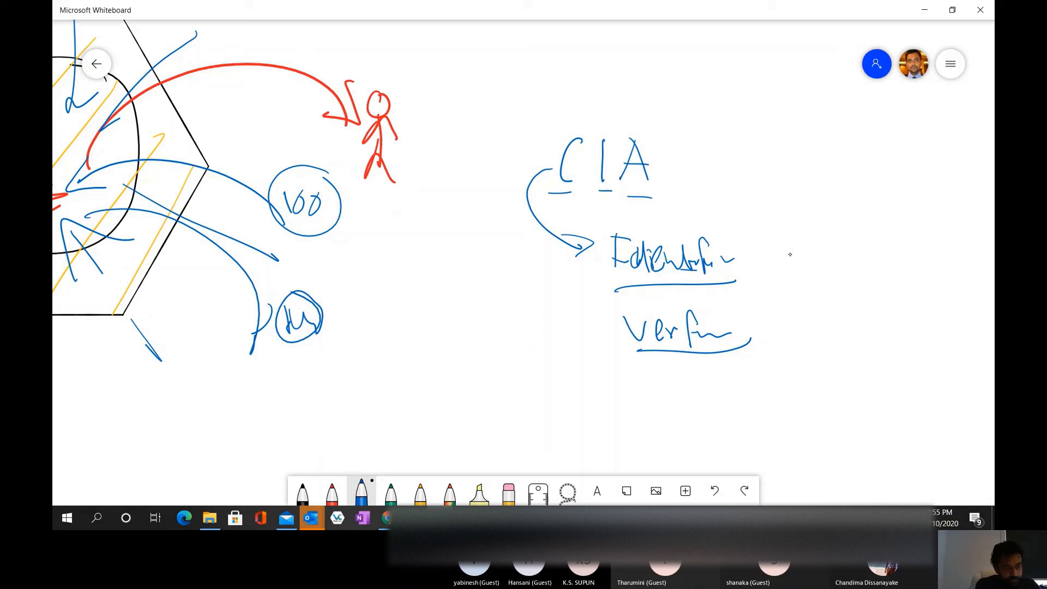
pyautogui.moveTo(781, 247); pyautogui.dragTo(794, 267)
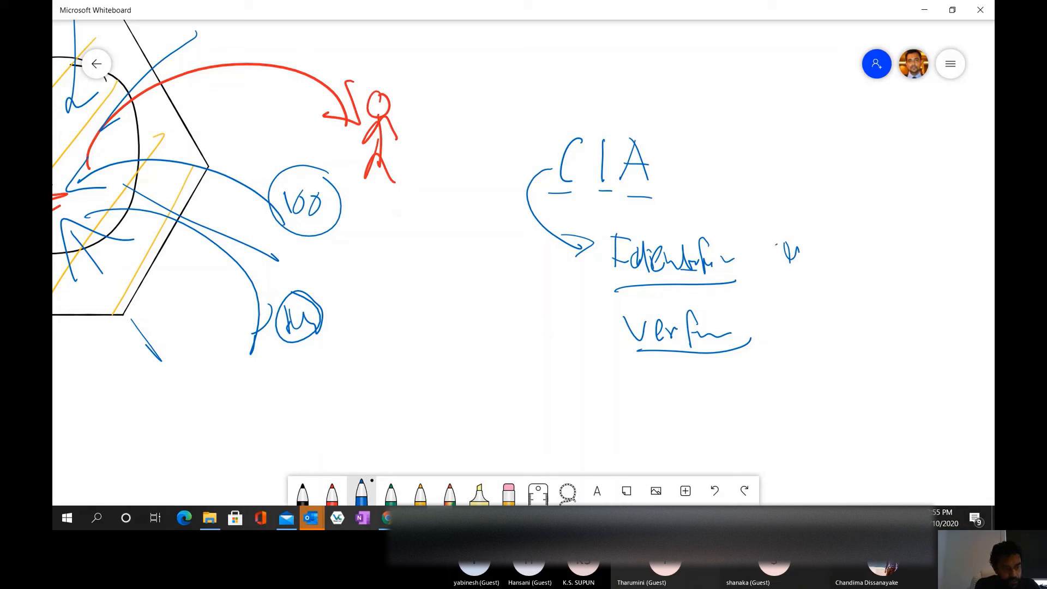
pyautogui.moveTo(781, 250); pyautogui.dragTo(851, 261)
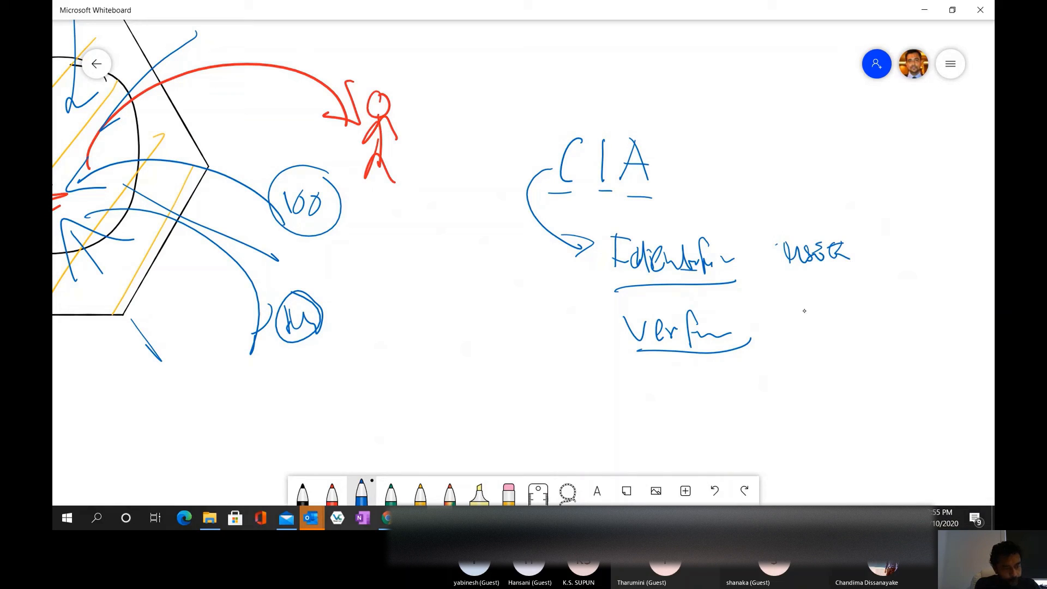
pyautogui.moveTo(801, 307); pyautogui.dragTo(868, 340)
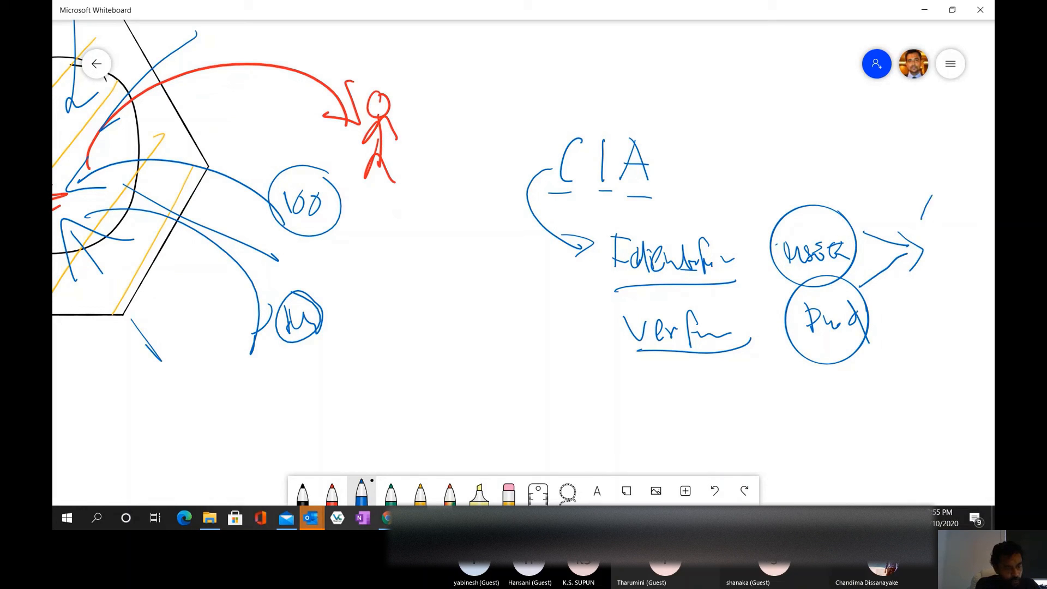
# Write AUTHENTICATION vertically, arrow back to AUTHORIZATION, and ring authentication in red
pyautogui.moveTo(925, 200); pyautogui.dragTo(937, 294)
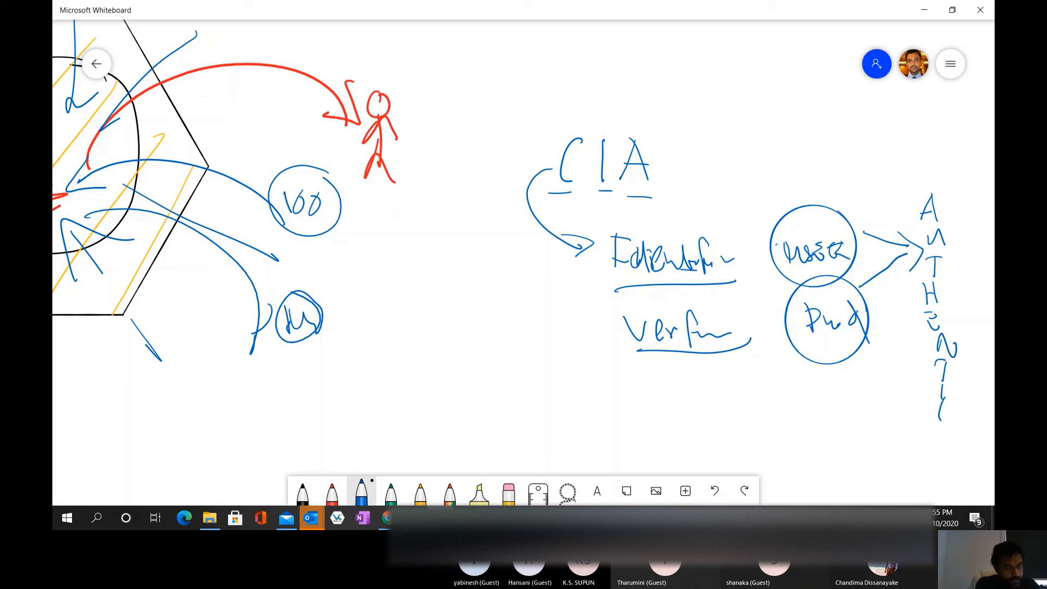
pyautogui.moveTo(761, 427); pyautogui.dragTo(918, 424)
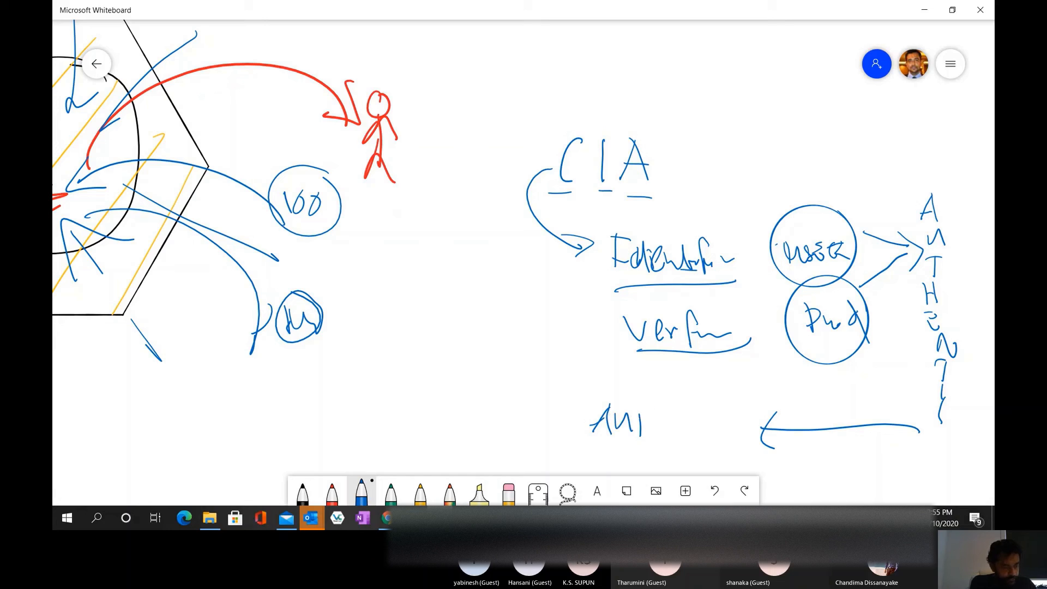
pyautogui.moveTo(644, 425); pyautogui.dragTo(725, 431)
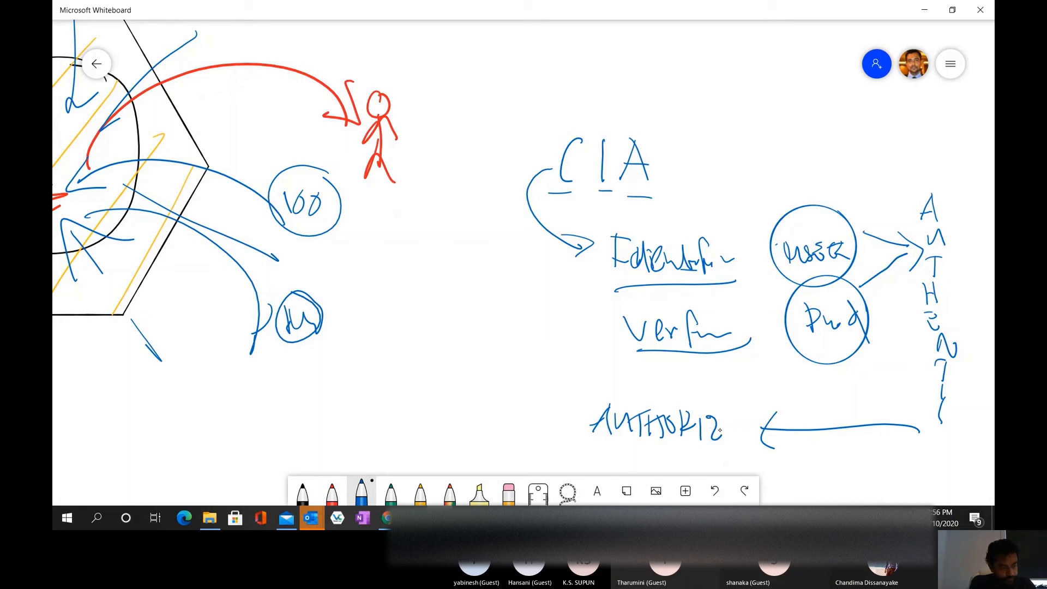
pyautogui.moveTo(717, 424); pyautogui.dragTo(774, 434)
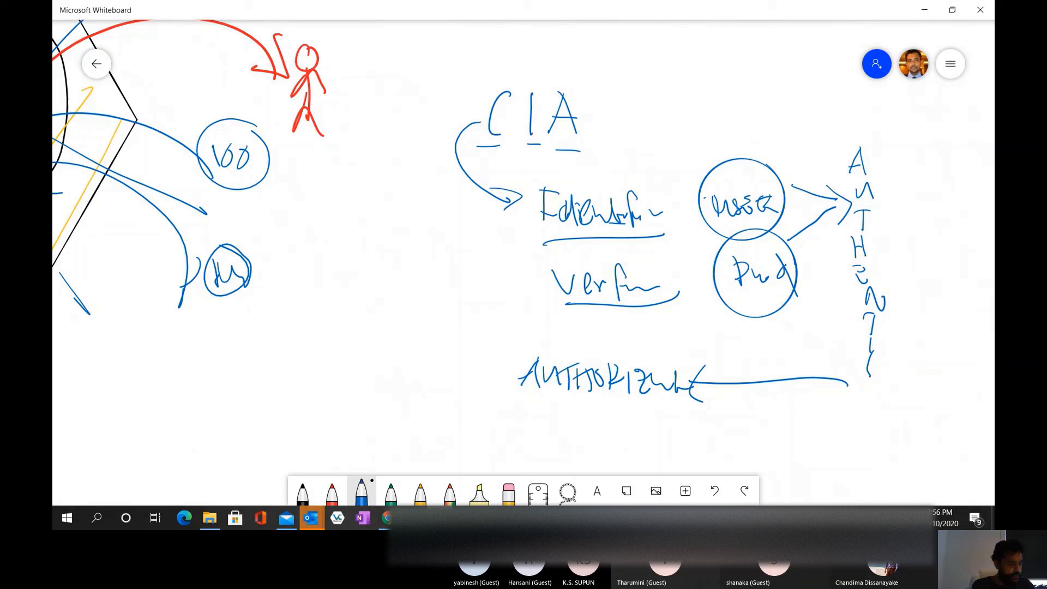
pyautogui.moveTo(848, 140); pyautogui.dragTo(867, 347)
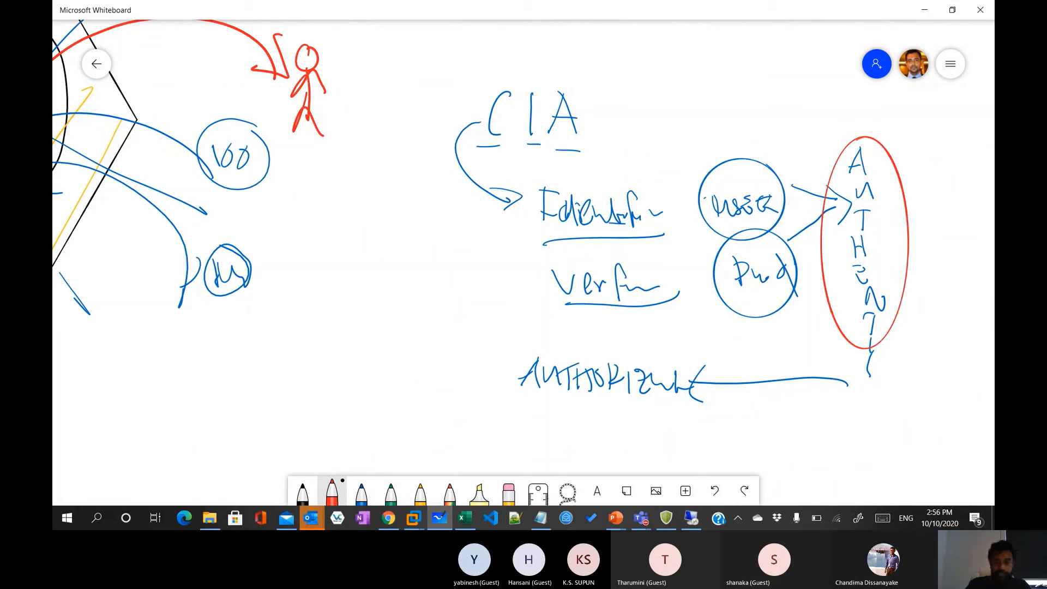